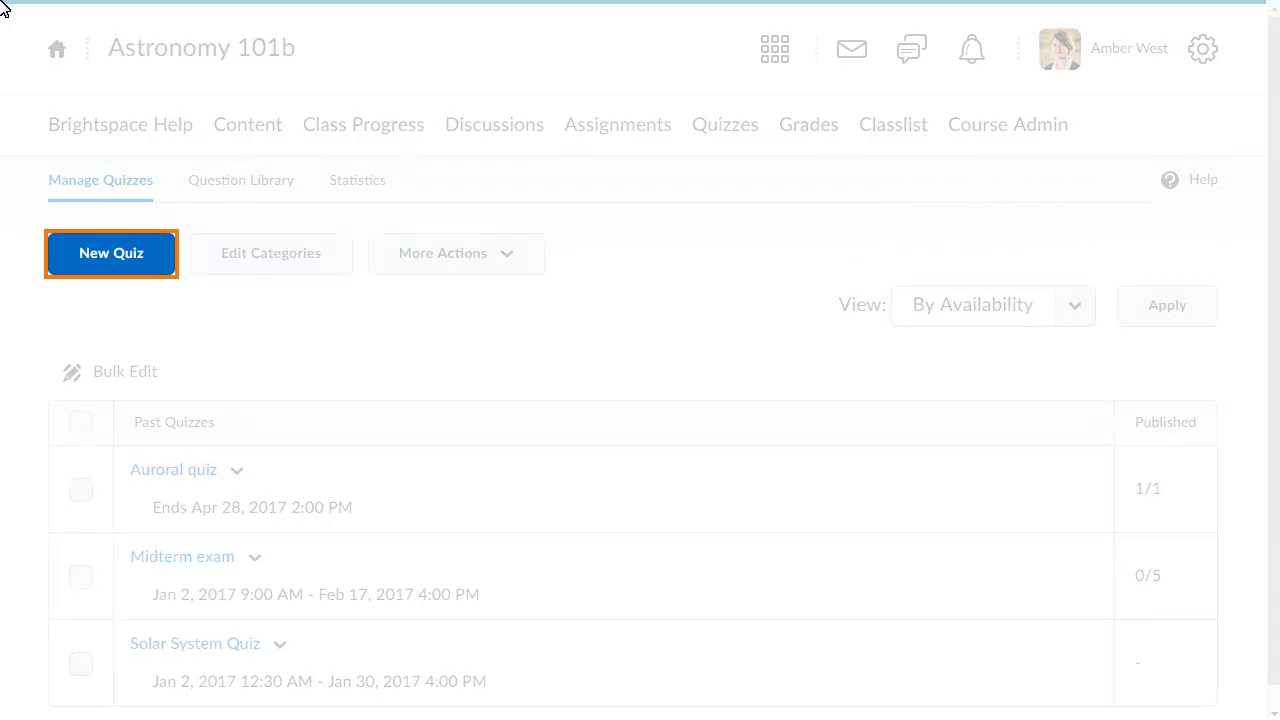
- Create a new quiz named 'Final Exam' and scroll down to Quiz Questions
{"action": "left_click", "coordinate": [111, 253]}
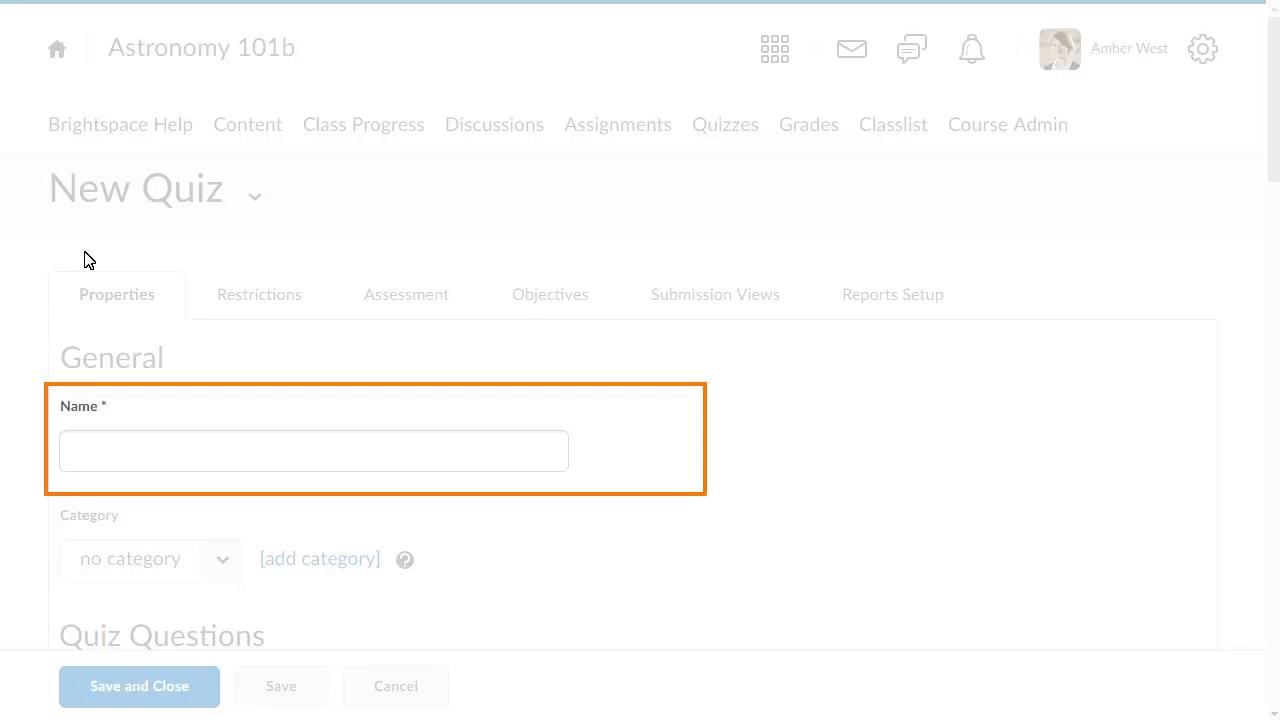
{"action": "type", "text": "Final Exam"}
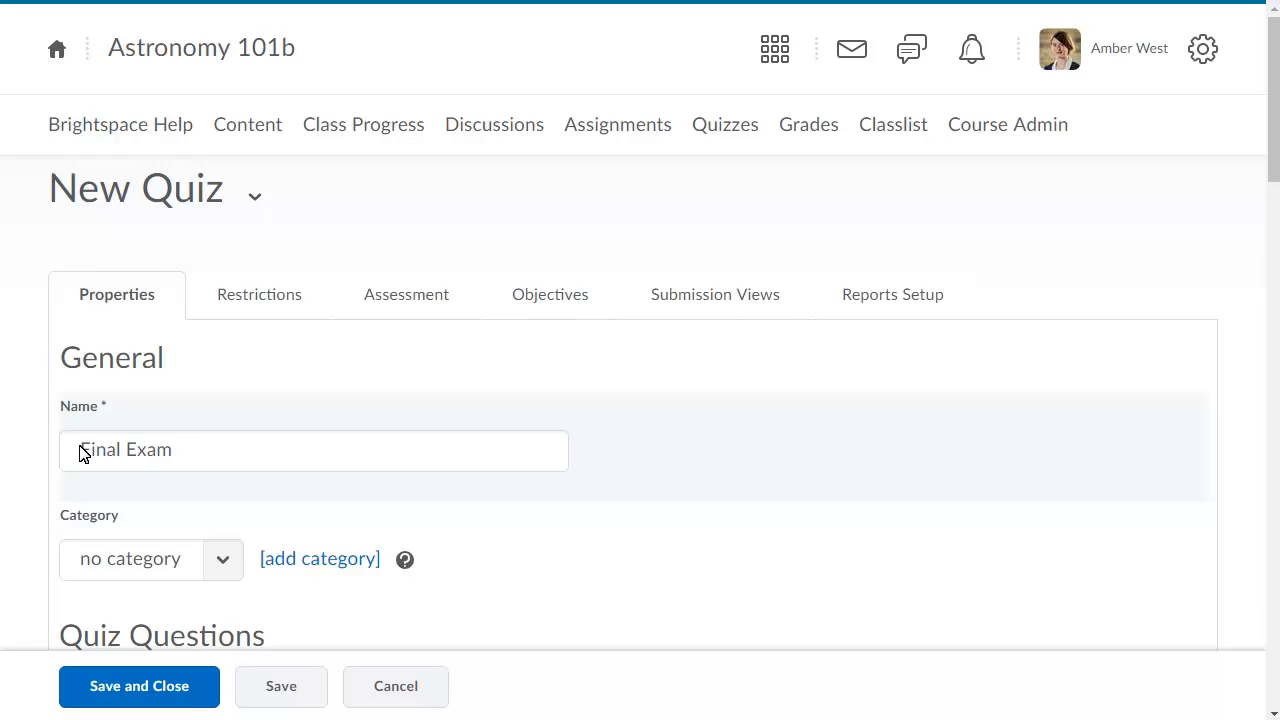
{"action": "scroll", "scroll_direction": "down", "scroll_amount": 3}
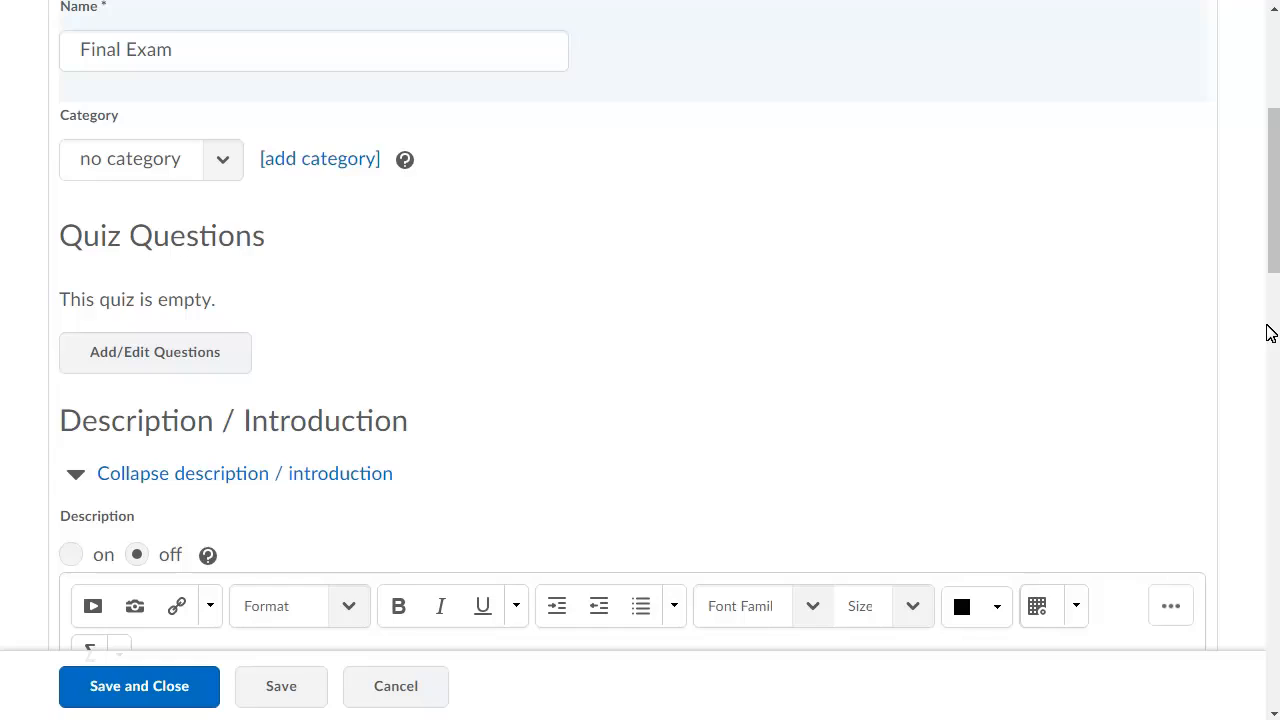
{"action": "left_click", "coordinate": [155, 351]}
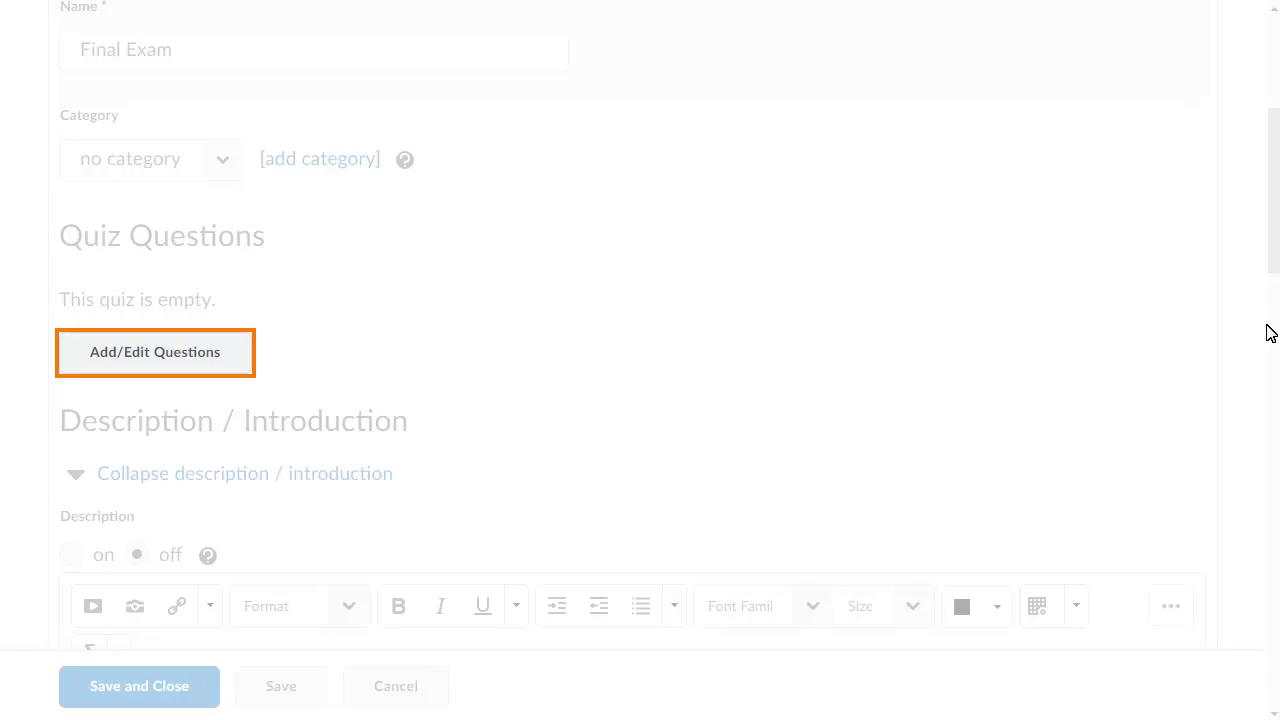
- Add a random section named 'Cumulative Question Set' to the Final Exam questions
{"action": "left_click", "coordinate": [155, 352]}
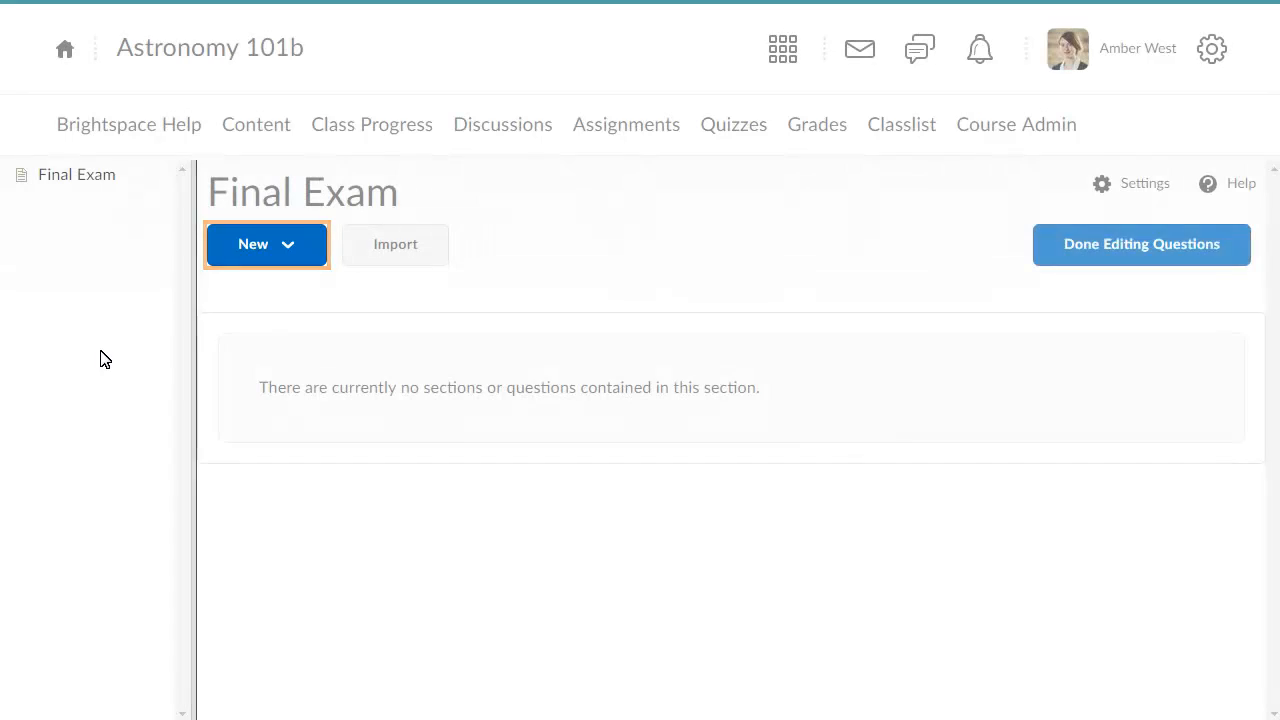
{"action": "left_click", "coordinate": [266, 244]}
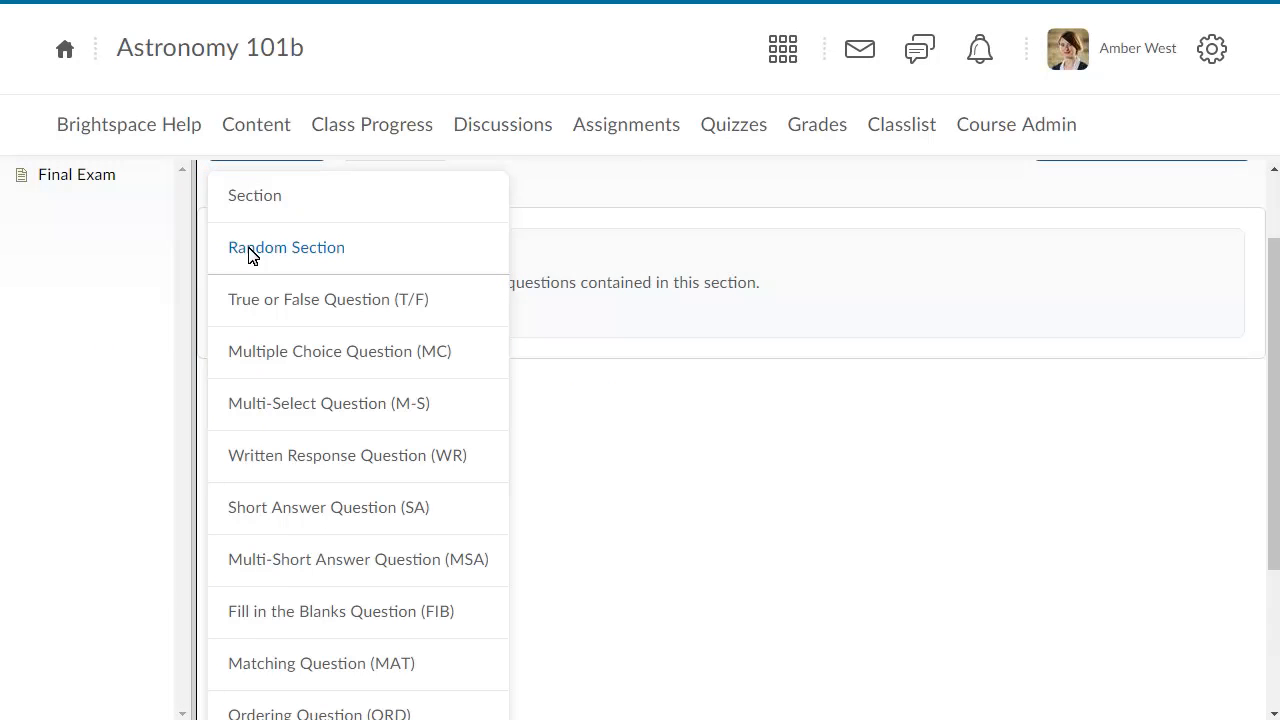
{"action": "left_click", "coordinate": [286, 247]}
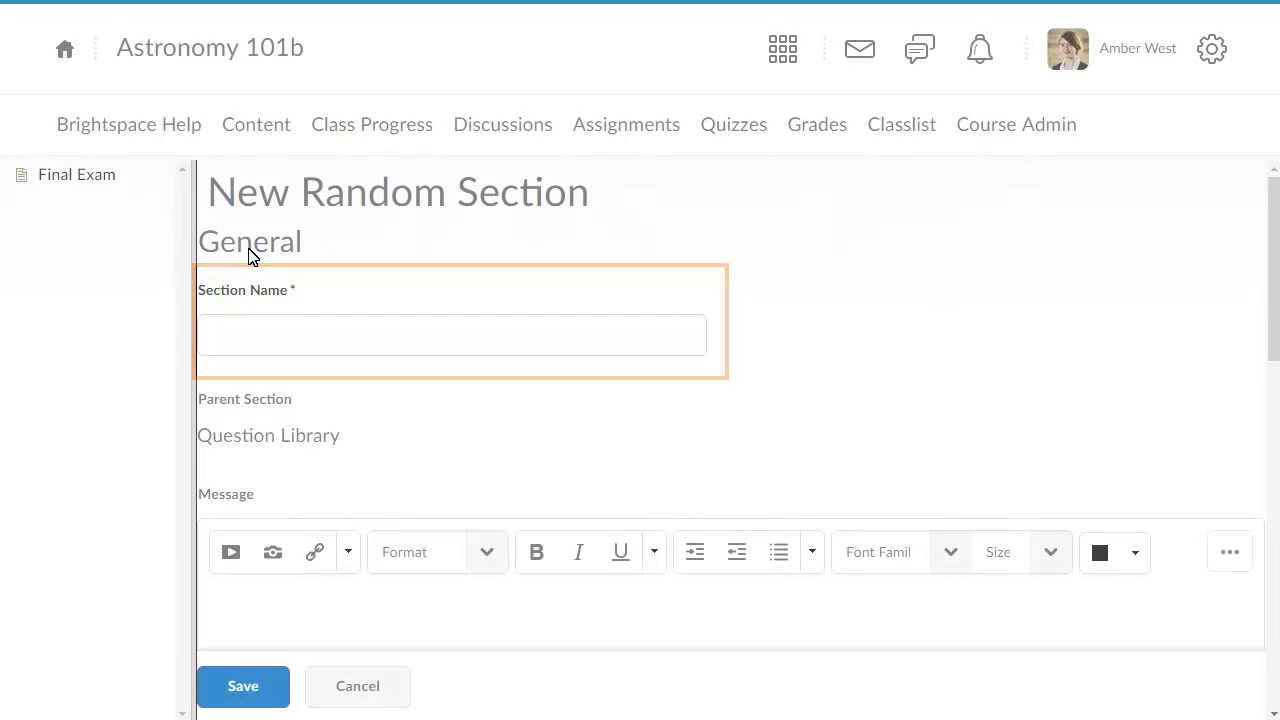
{"action": "type", "text": "Cumulative Question Set"}
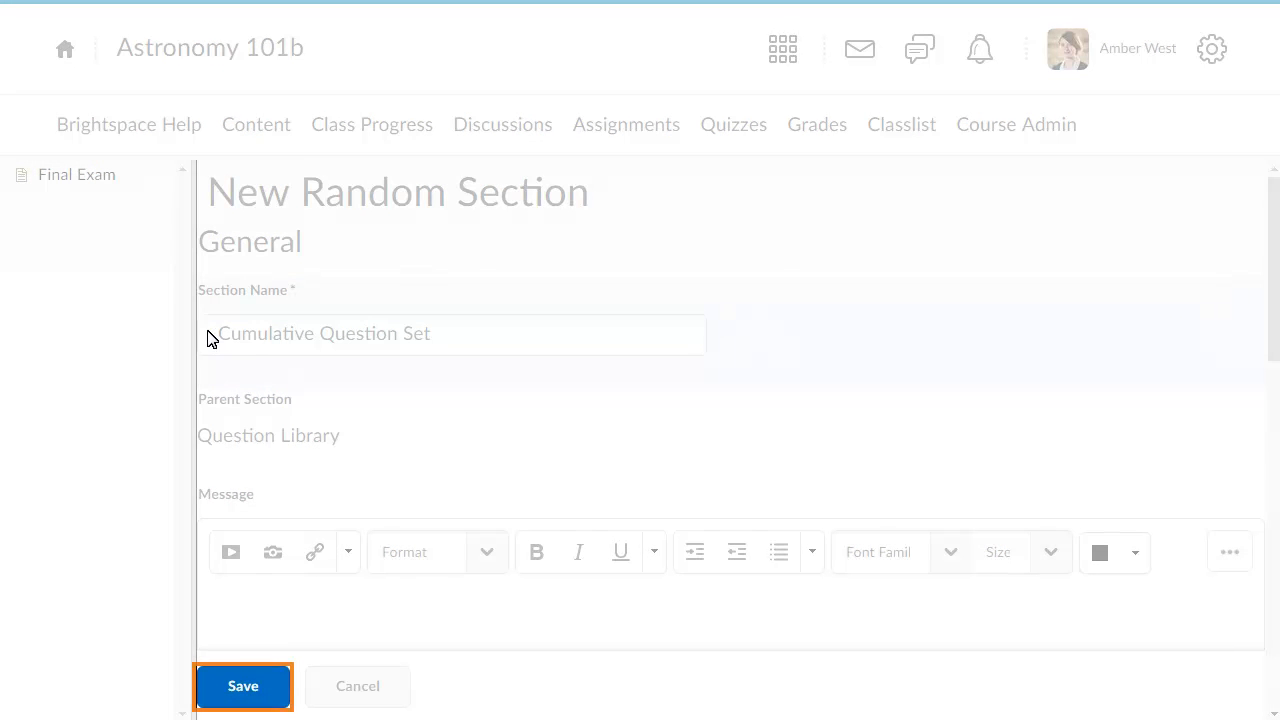
{"action": "left_click", "coordinate": [242, 686]}
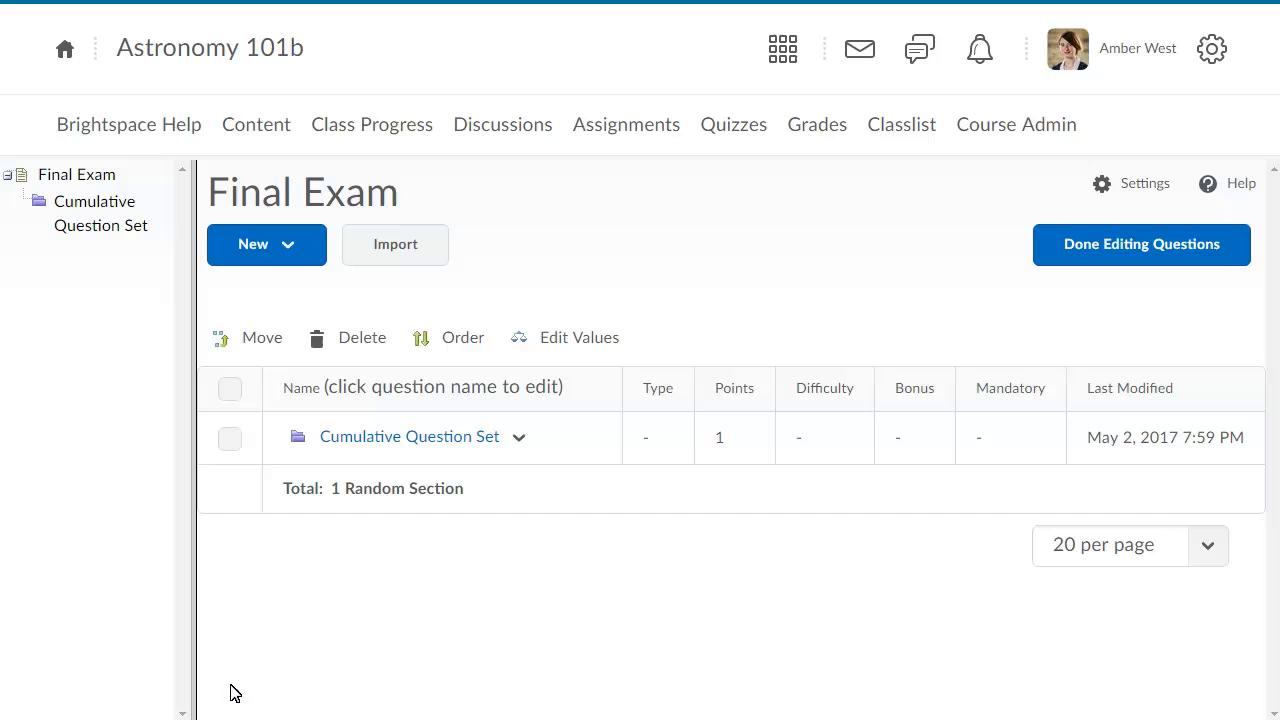
- Start importing into Cumulative Question Set, choosing Cumulative Exam Questions as the source
{"action": "left_click", "coordinate": [409, 436]}
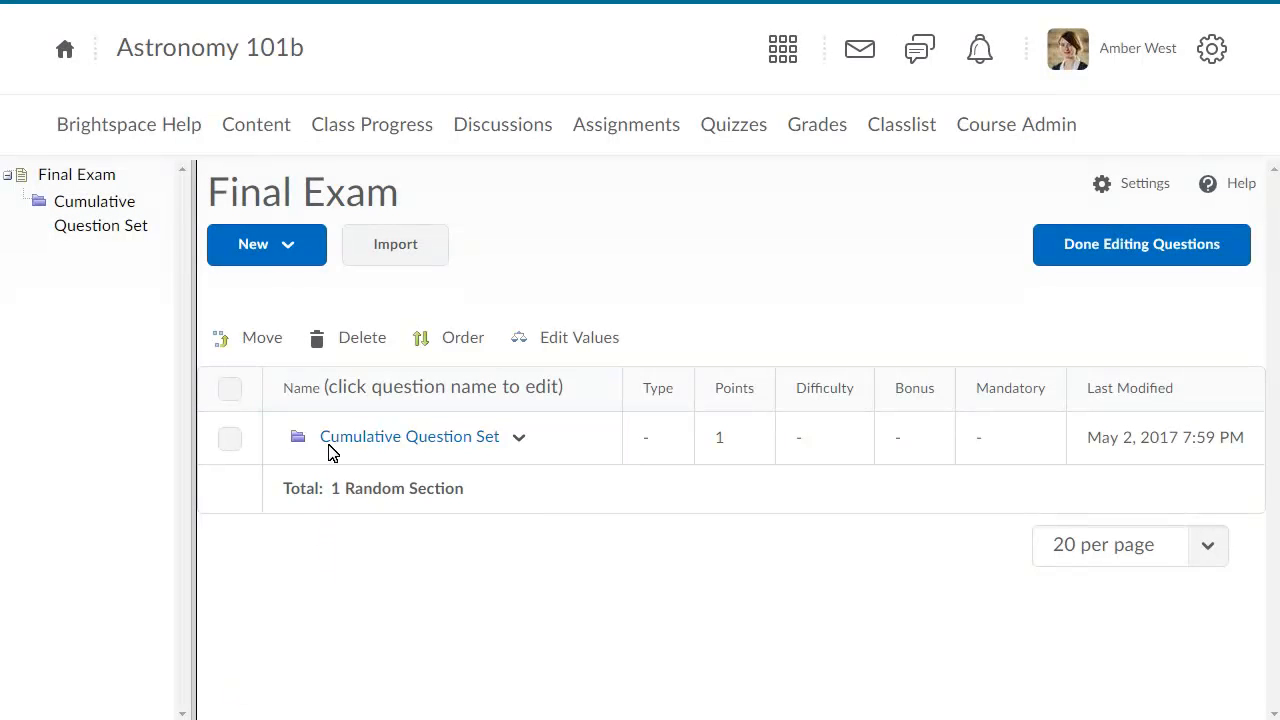
{"action": "left_click", "coordinate": [409, 436]}
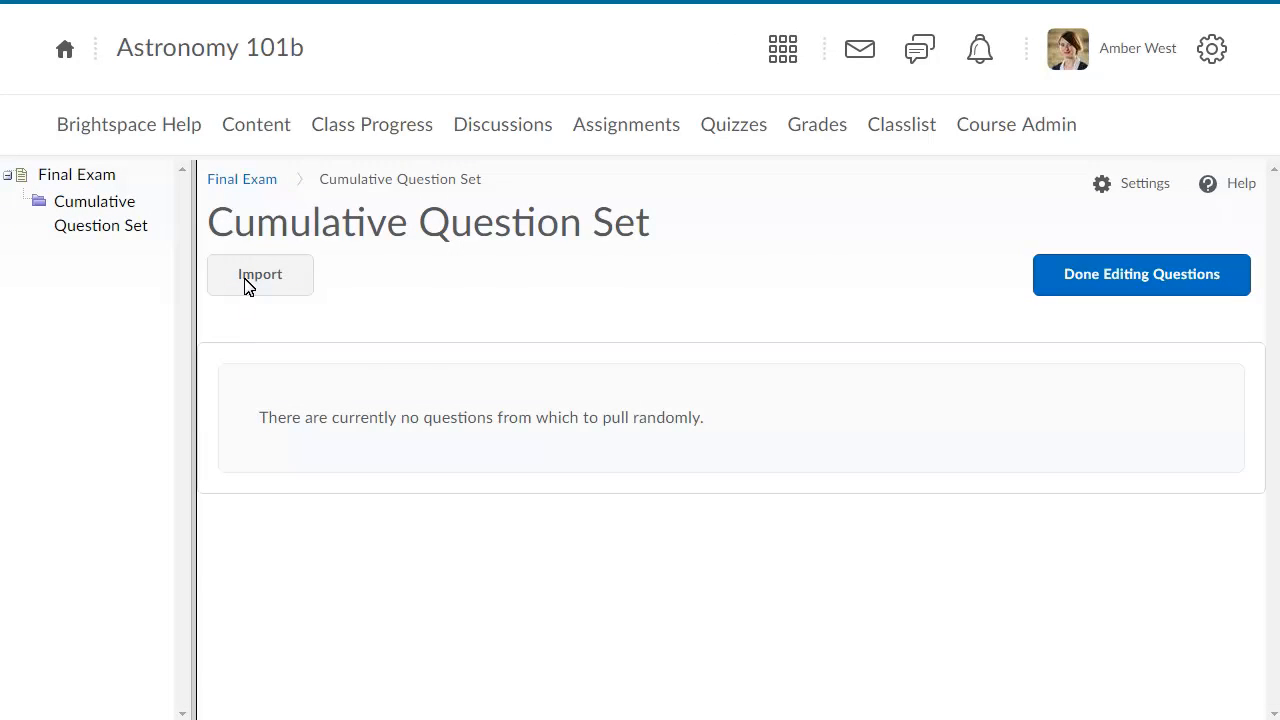
{"action": "left_click", "coordinate": [260, 274]}
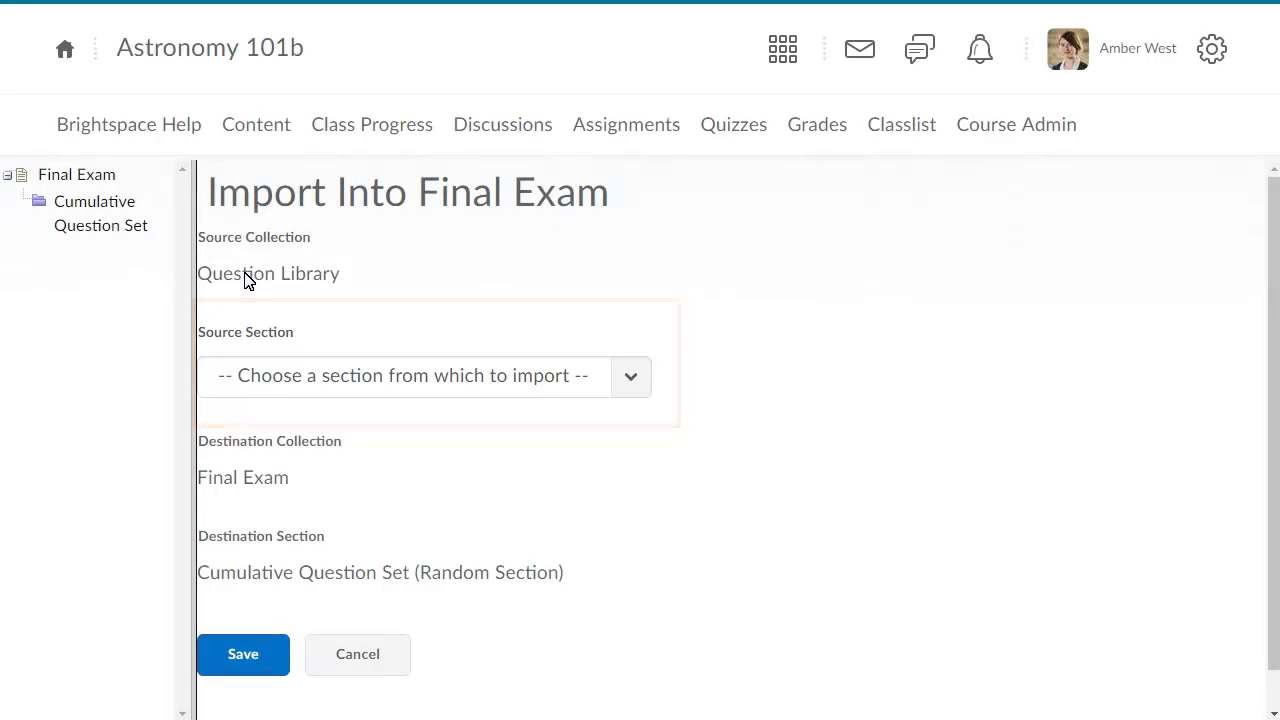
{"action": "left_click", "coordinate": [630, 376]}
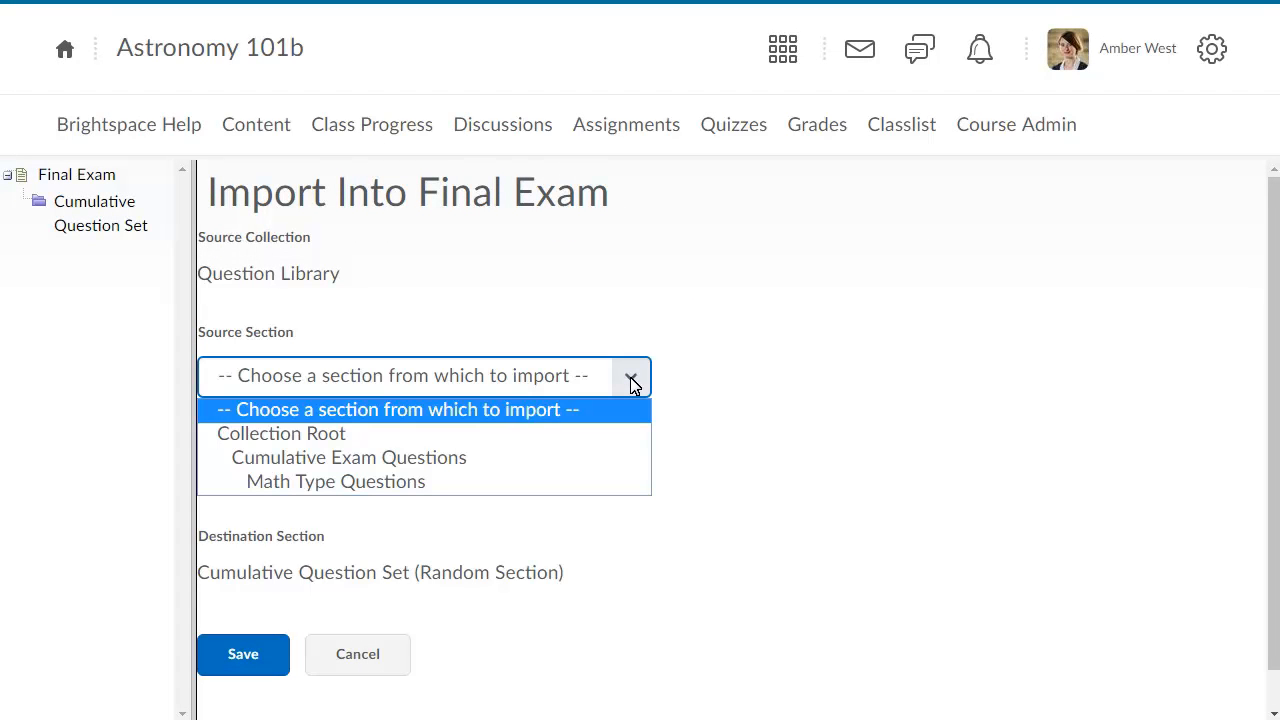
{"action": "left_click", "coordinate": [349, 457]}
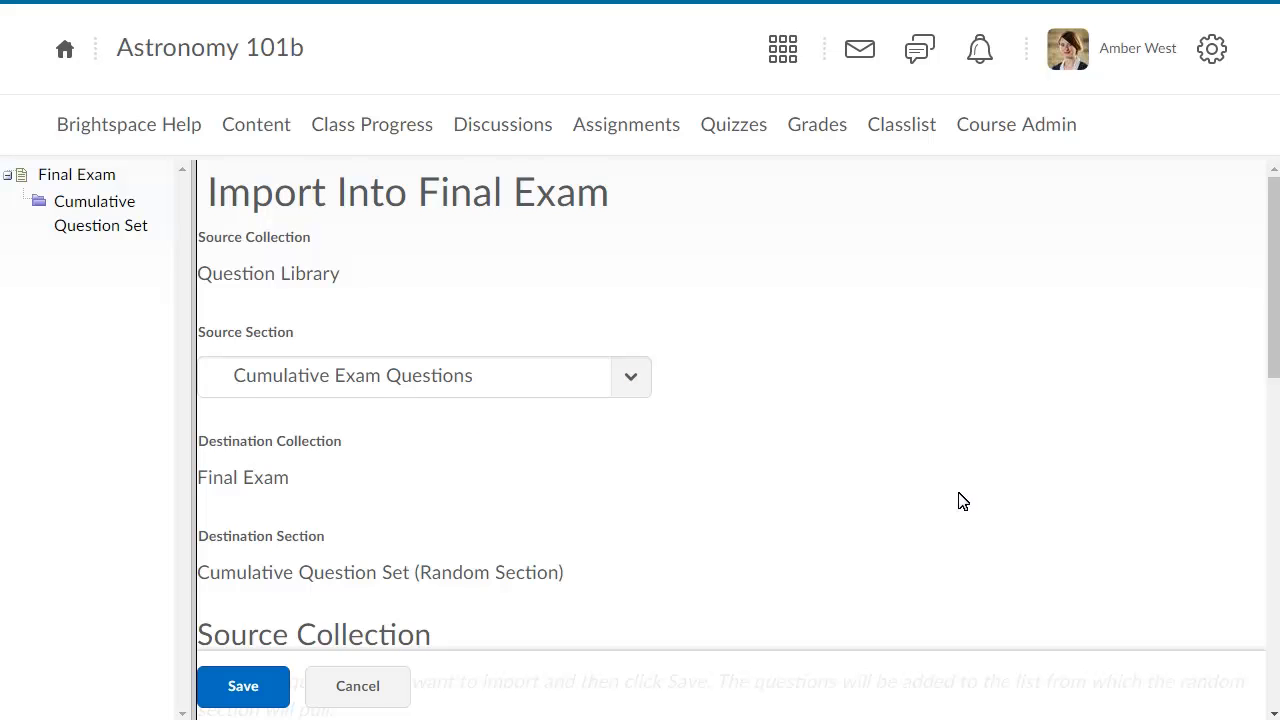
- Select all Cumulative Exam Questions and import them into the section
{"action": "scroll", "scroll_direction": "down", "scroll_amount": 3}
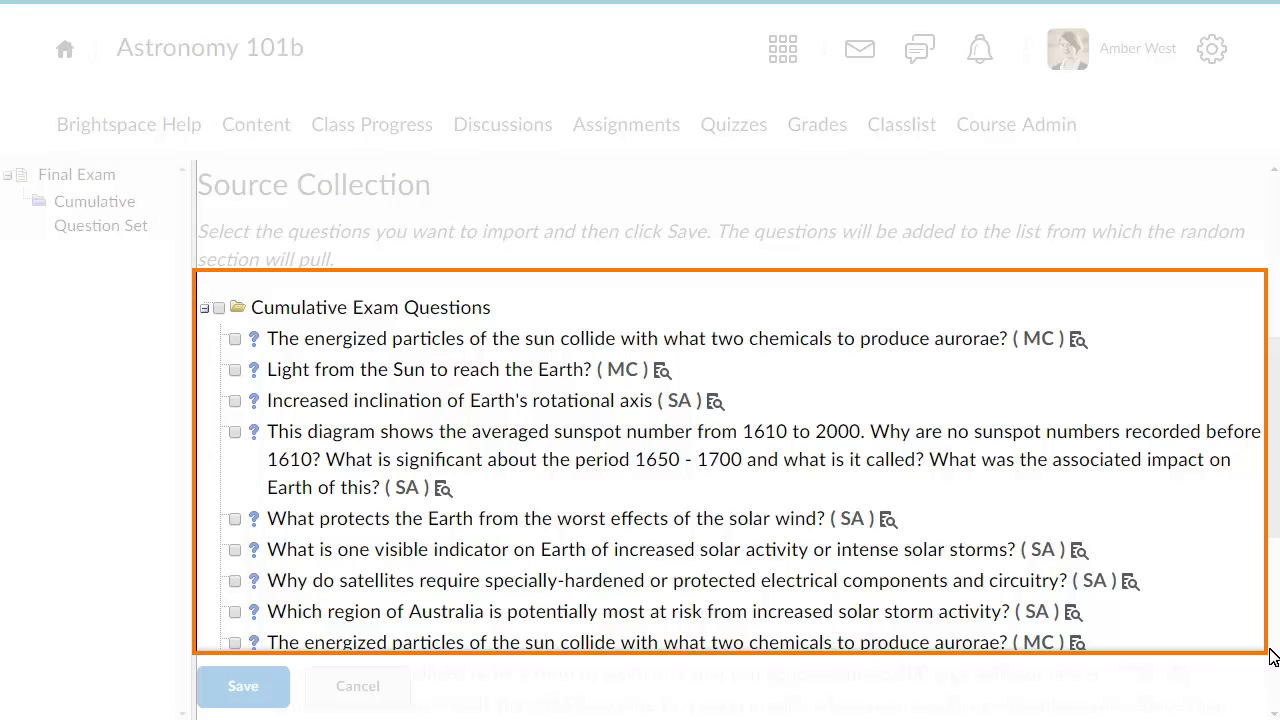
{"action": "left_click", "coordinate": [218, 308]}
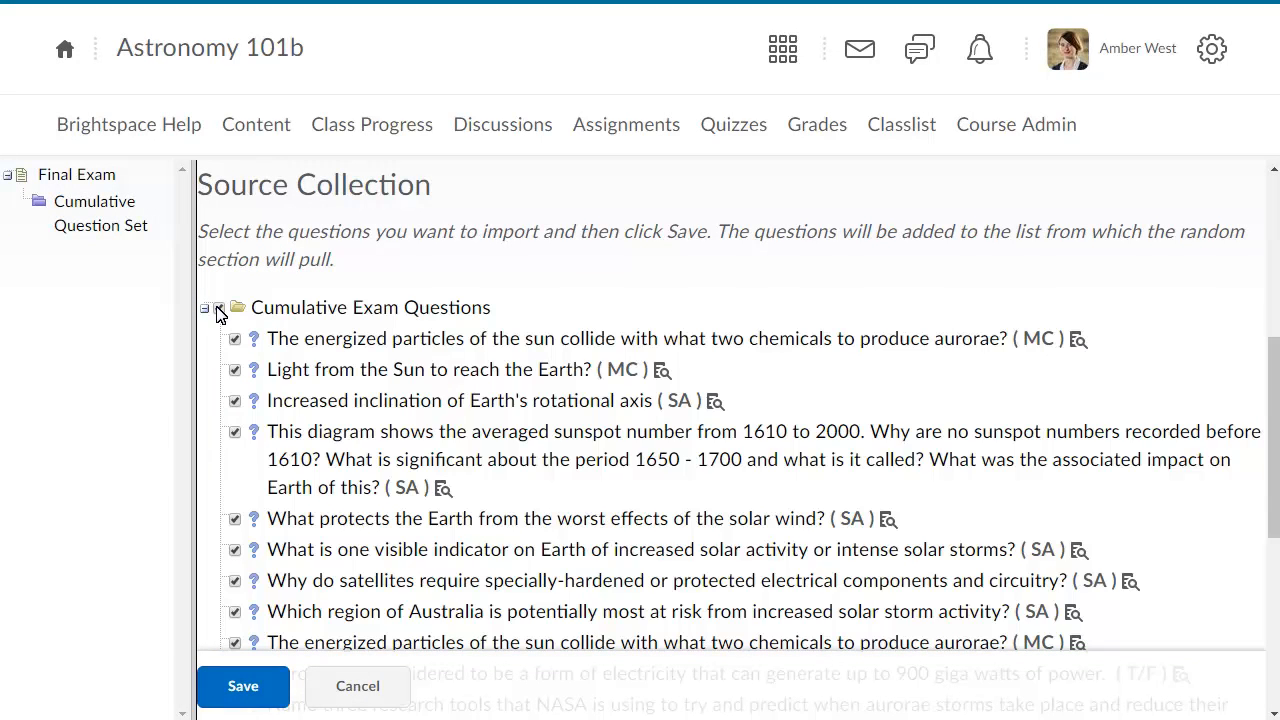
{"action": "left_click", "coordinate": [218, 307]}
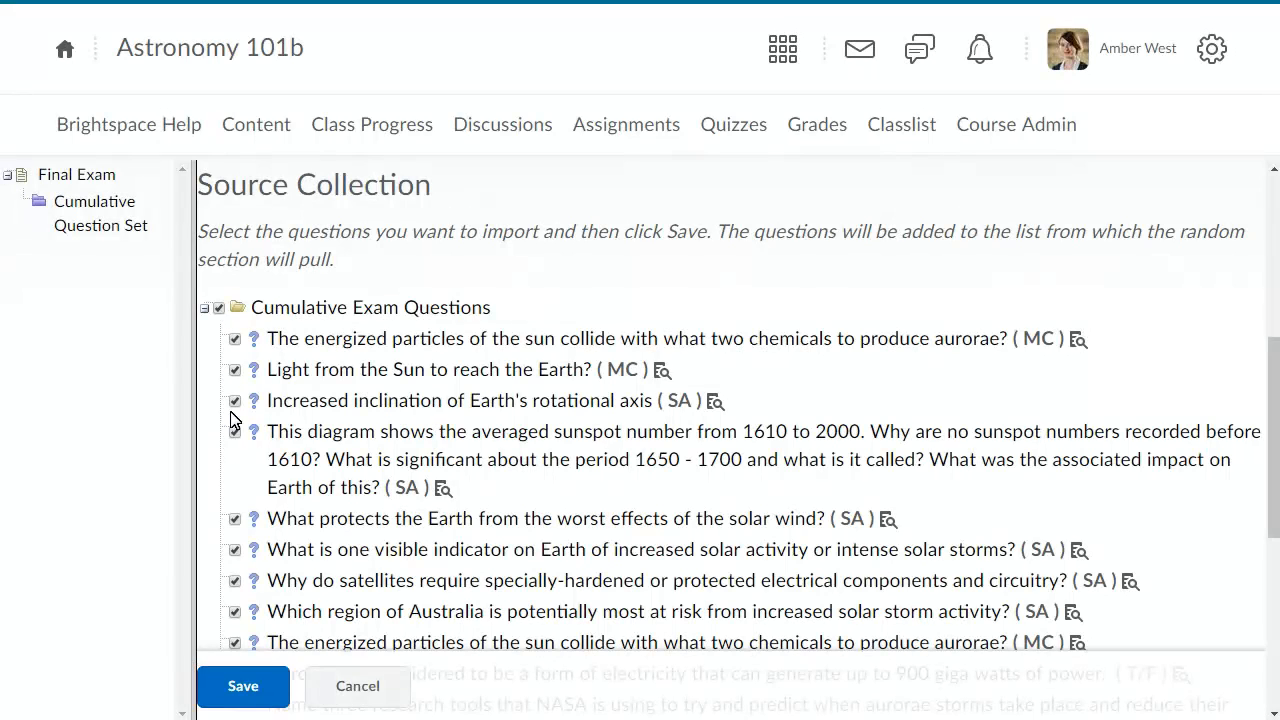
{"action": "left_click", "coordinate": [243, 686]}
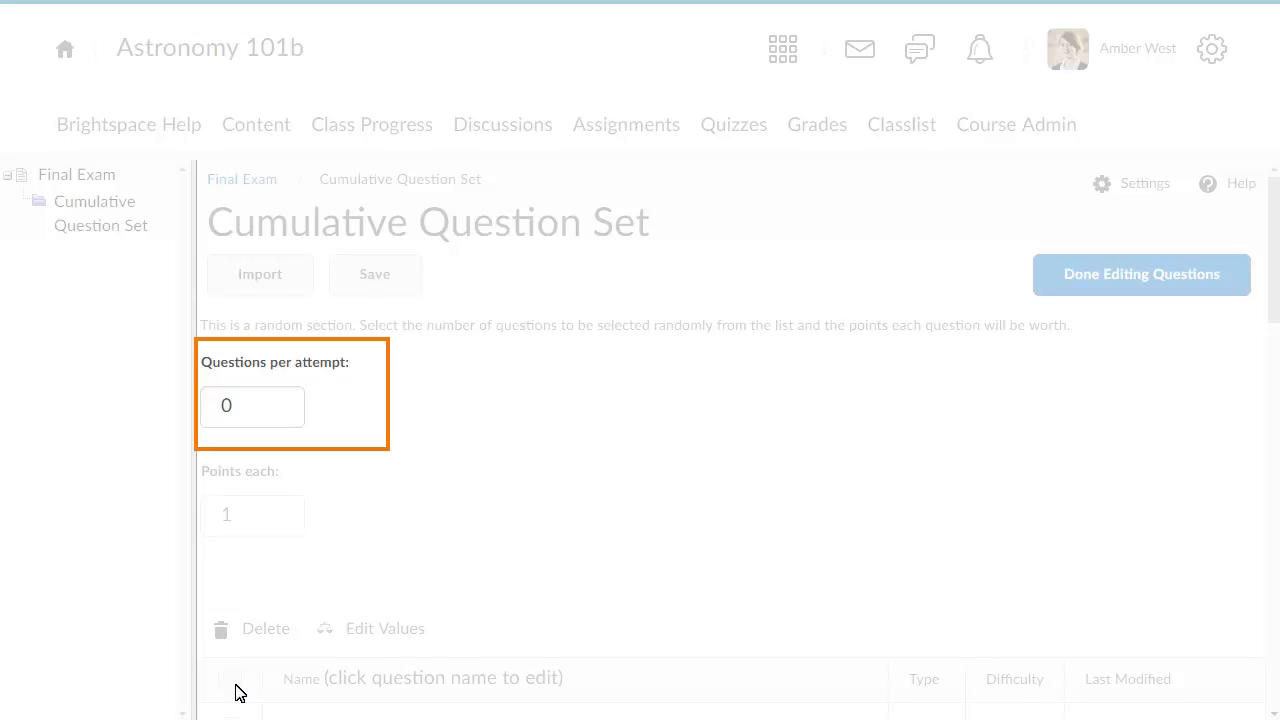
{"action": "mouse_move", "coordinate": [232, 676]}
{"action": "type", "text": "15"}
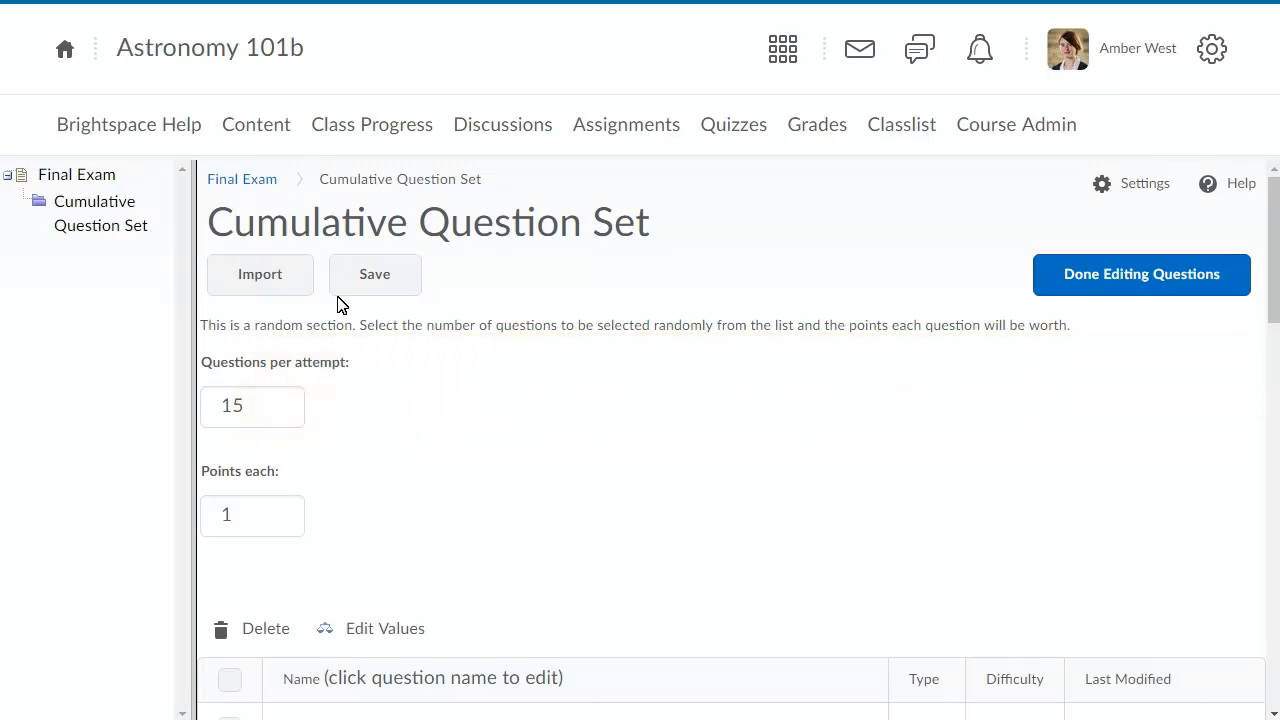
- Save 15 questions per attempt for Cumulative Question Set and return to the quiz
{"action": "left_click", "coordinate": [374, 274]}
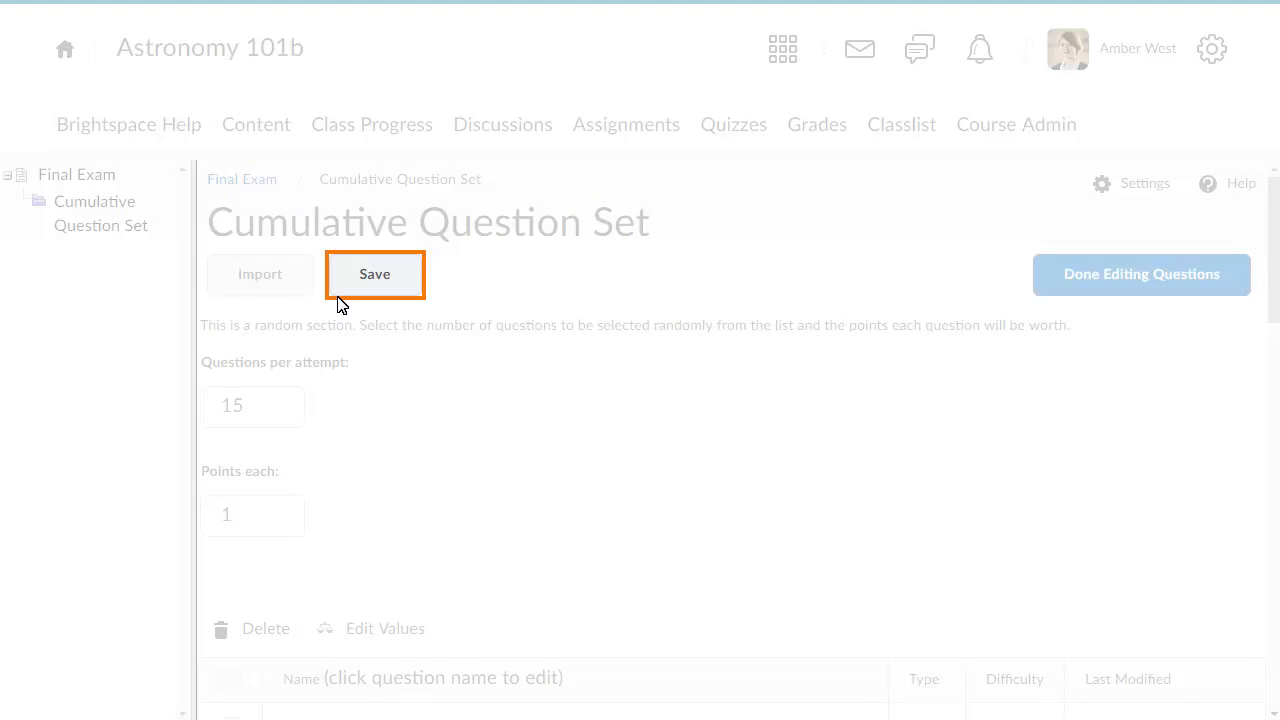
{"action": "left_click", "coordinate": [374, 274]}
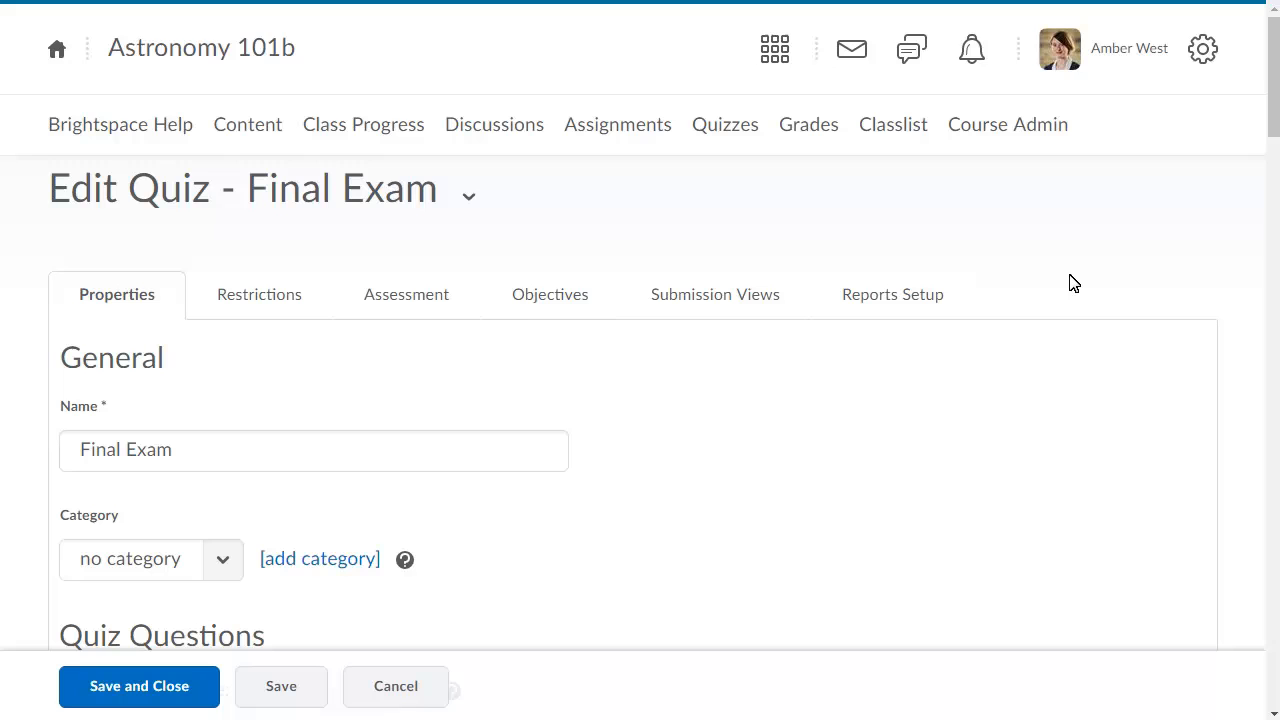
{"action": "mouse_move", "coordinate": [1272, 625]}
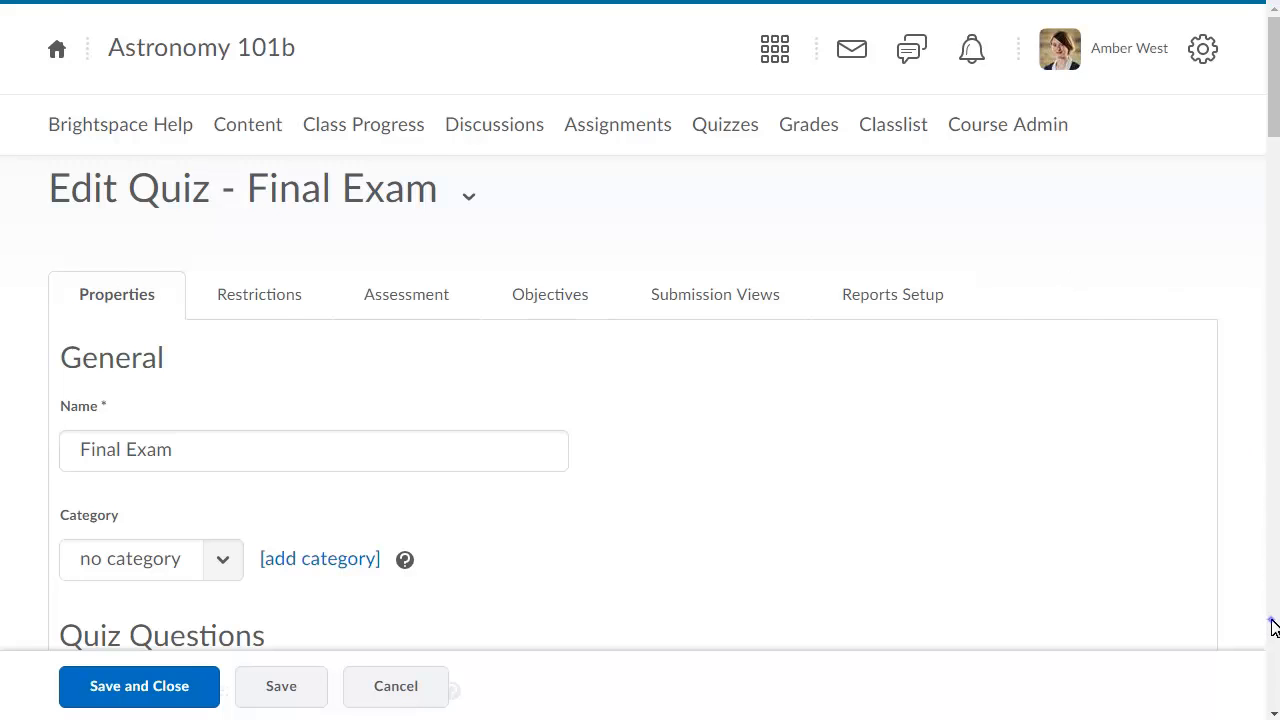
- Set Final Exam to 5 questions per page, prevent backward paging, and save
{"action": "scroll", "scroll_direction": "down", "scroll_amount": 3}
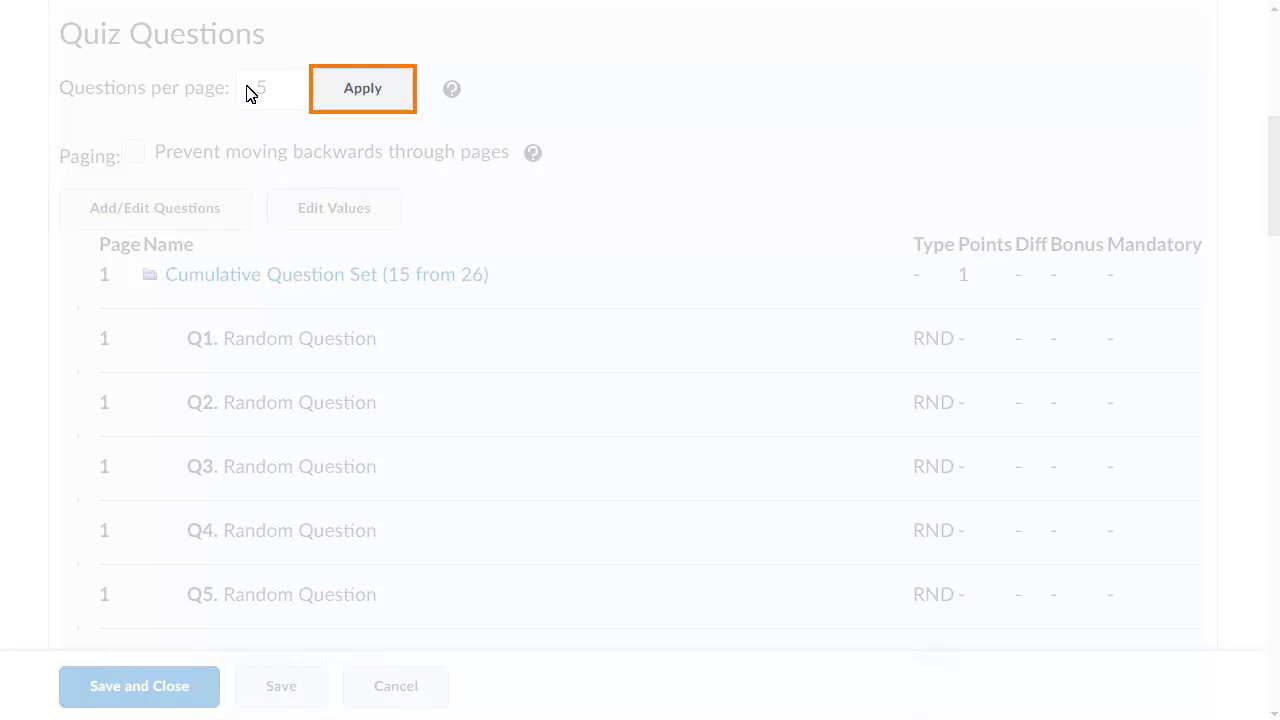
{"action": "left_click", "coordinate": [362, 88]}
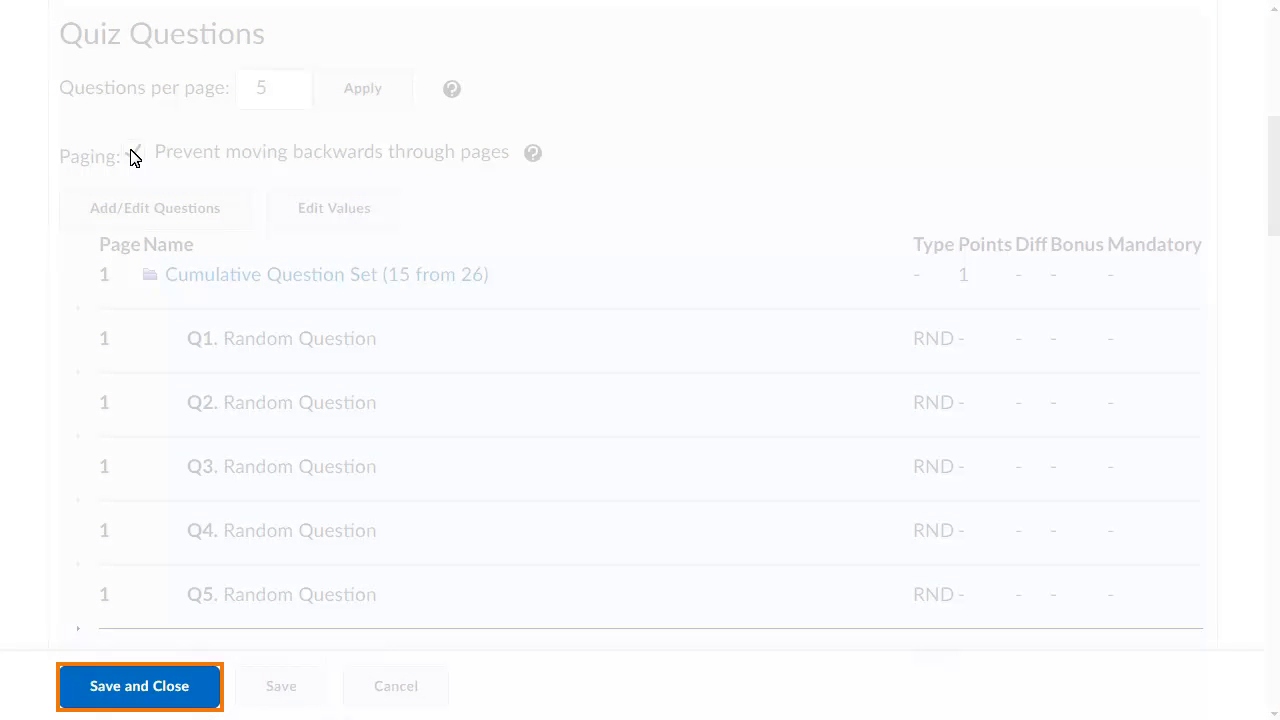
{"action": "left_click", "coordinate": [133, 151]}
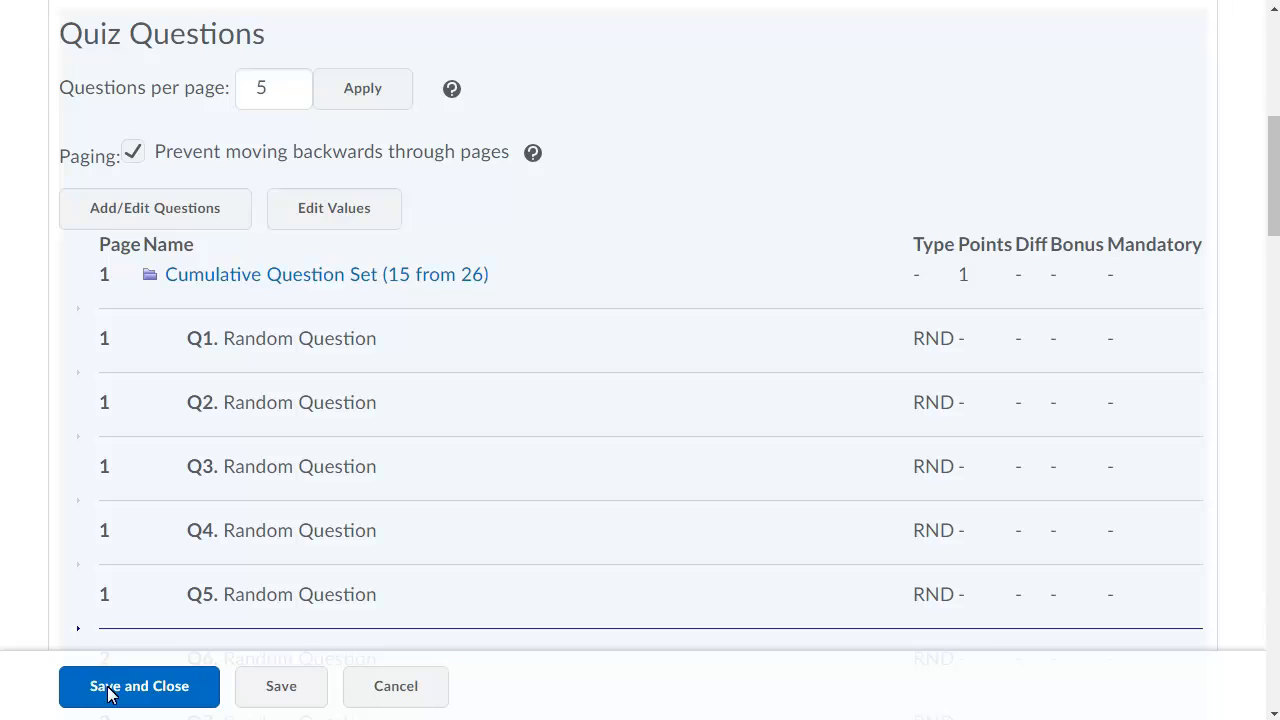